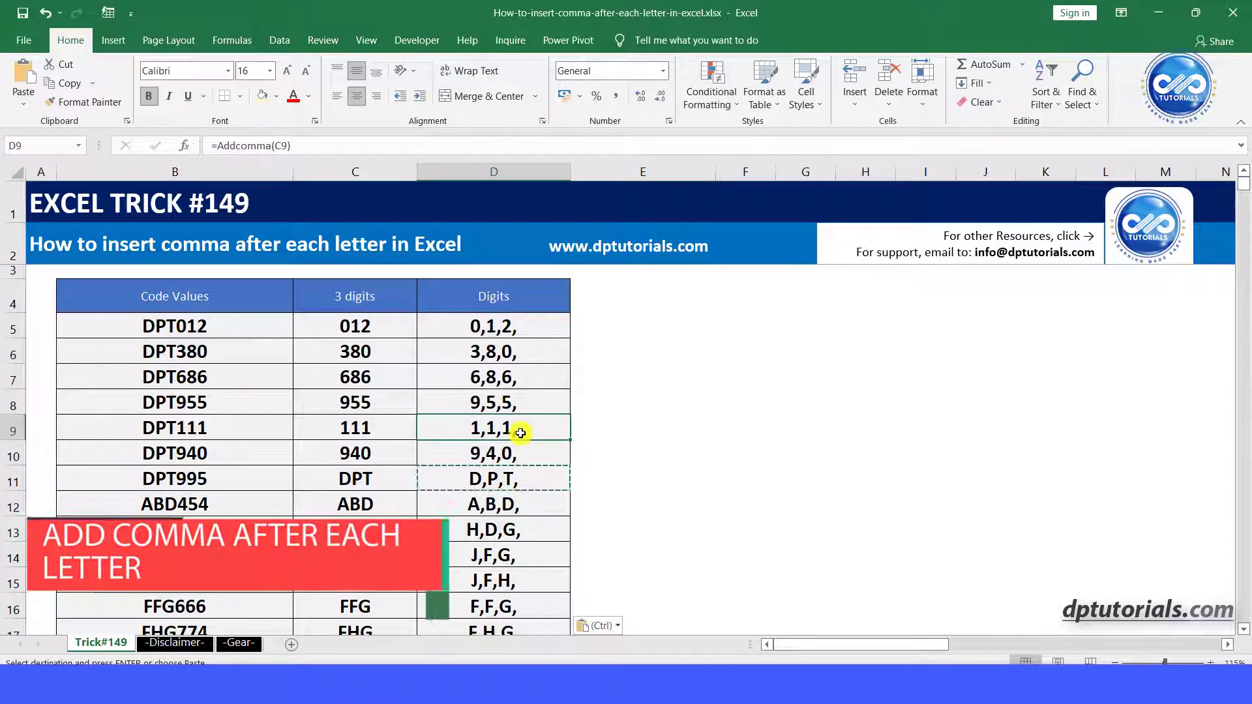
# Select the filled Digits results in column D to clear them
pyautogui.click(494, 326)
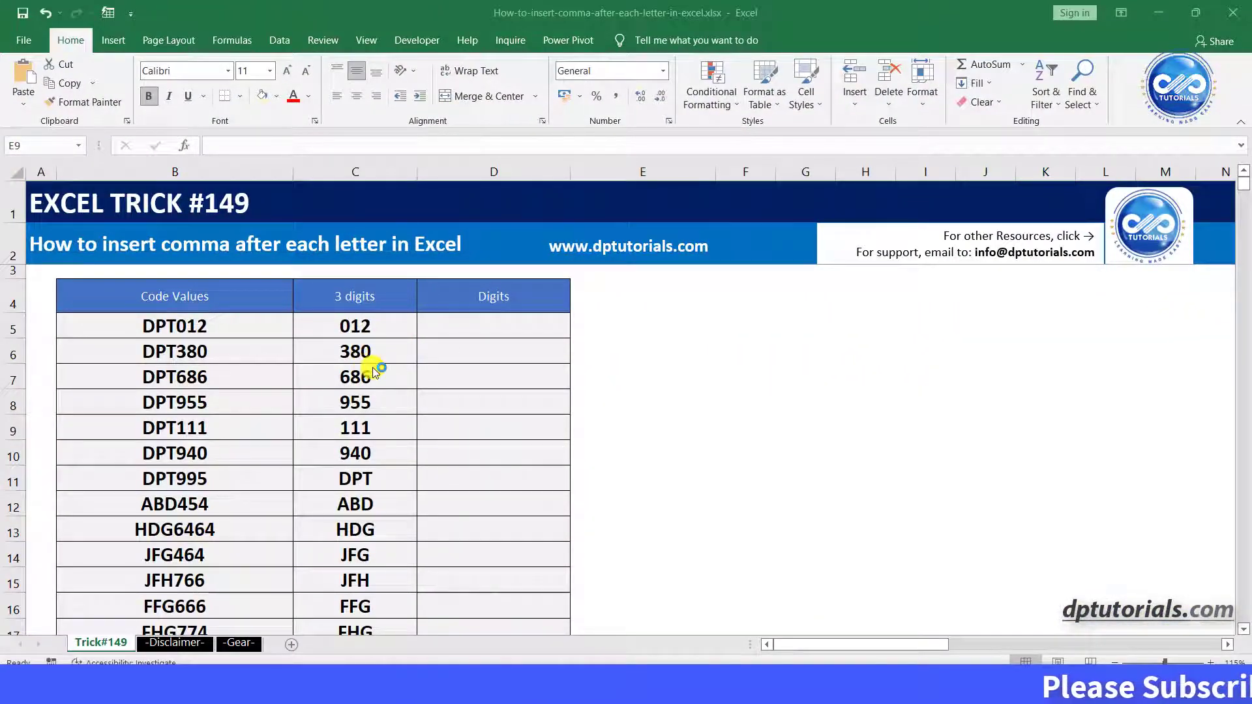
pyautogui.moveTo(253, 365)
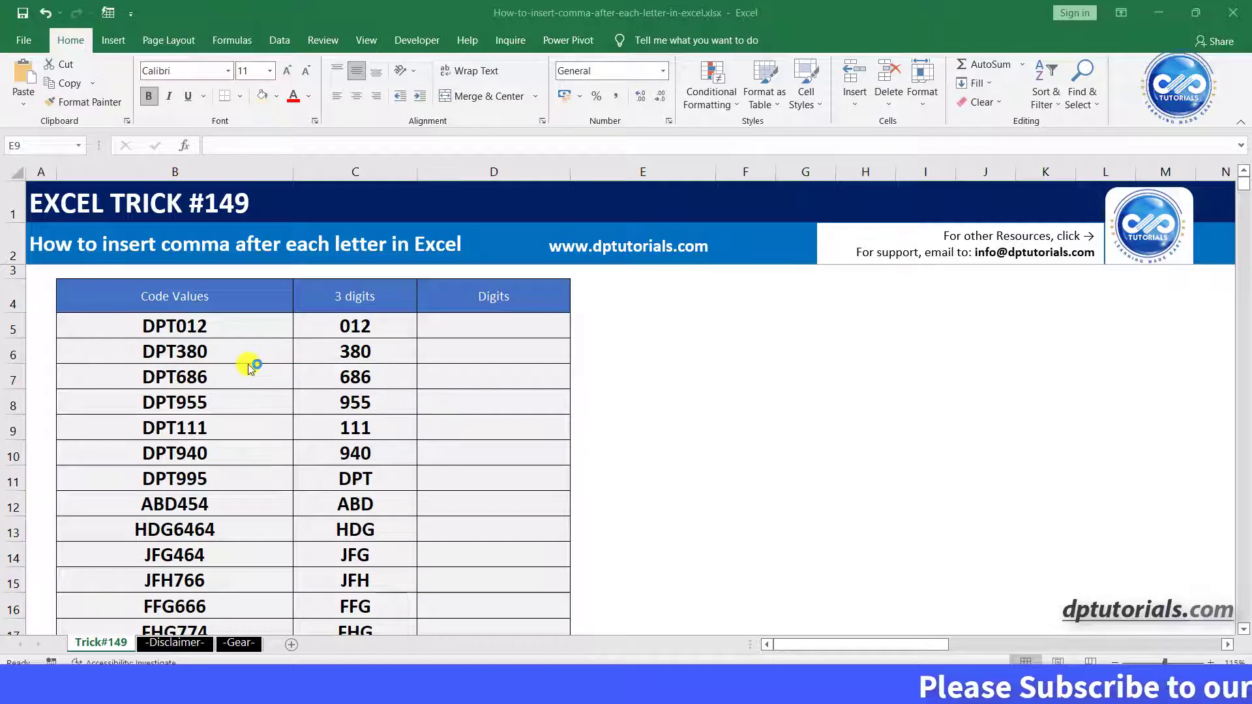
pyautogui.moveTo(347, 325)
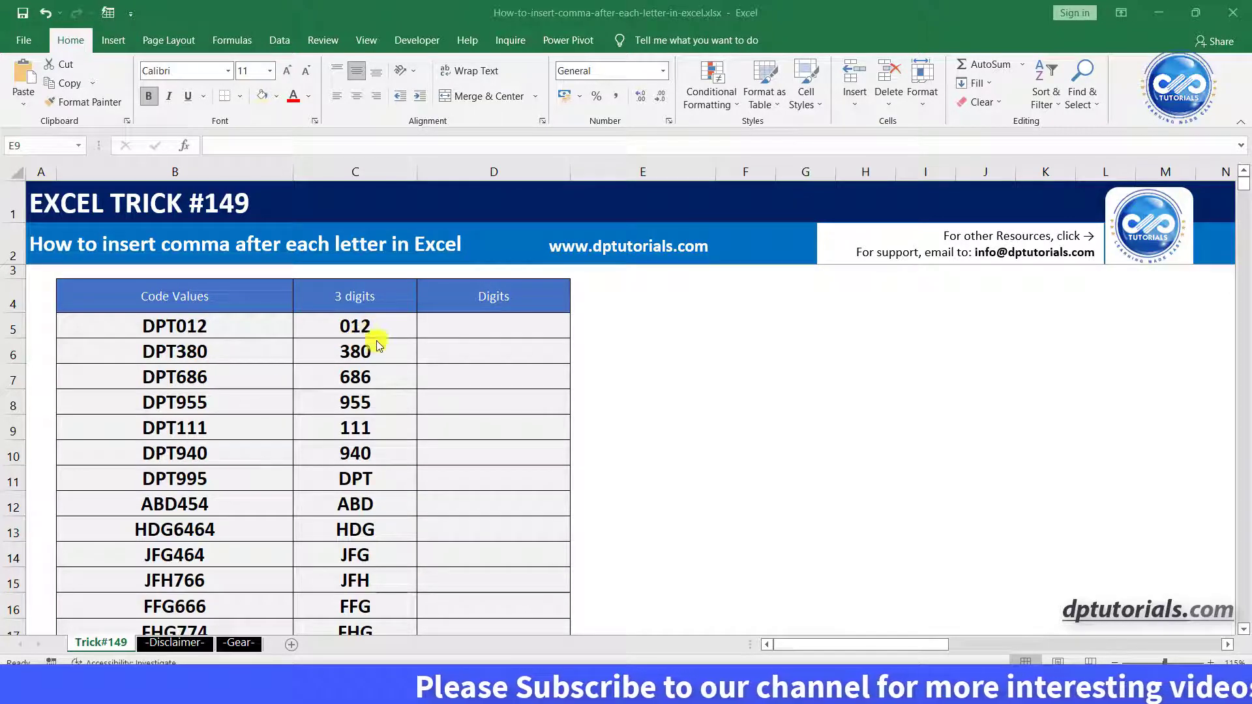
pyautogui.moveTo(429, 344)
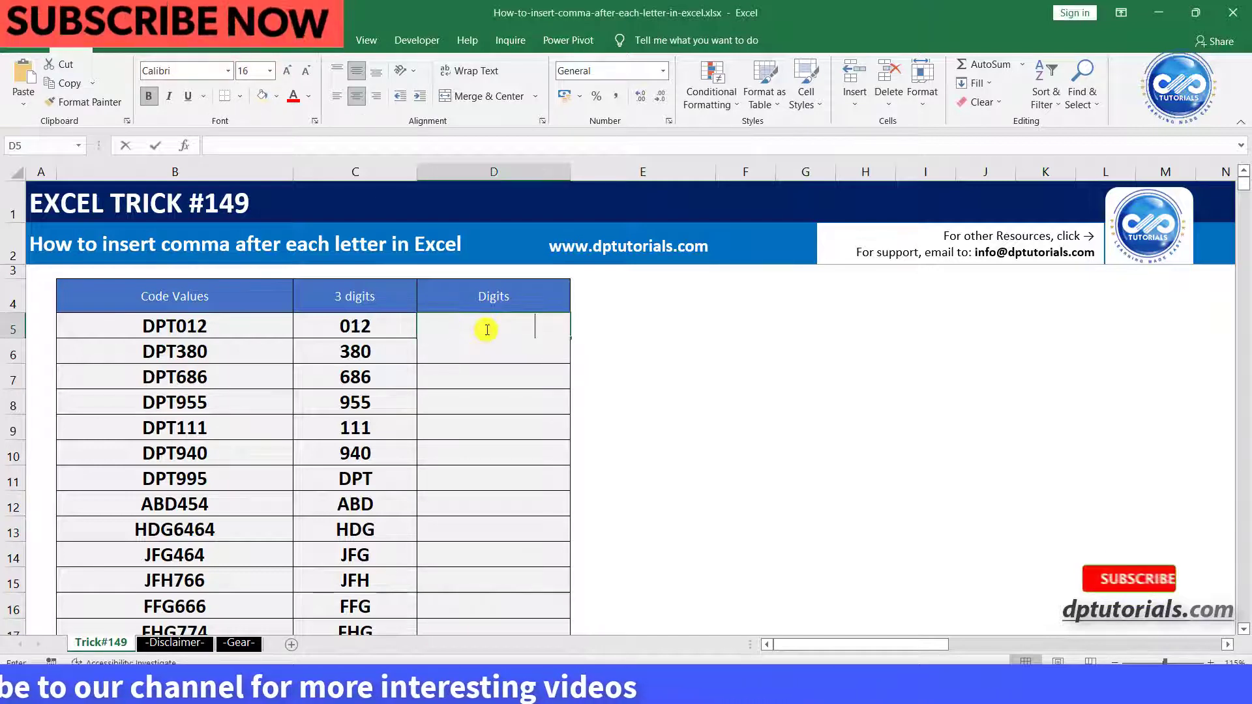
# Enter =SUBSTITUTE(C5,"0","0,") in D5 so code 012 shows as 0,12
pyautogui.write('=SUBSTITUTE(')
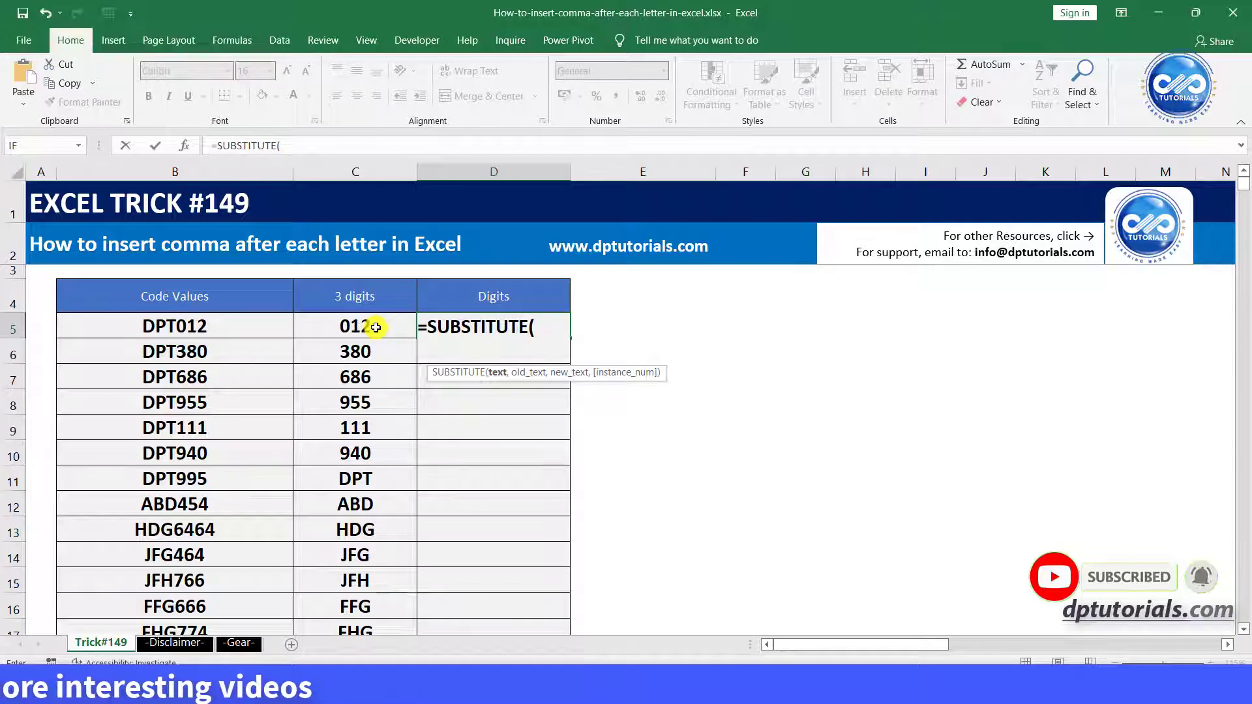
pyautogui.click(355, 326)
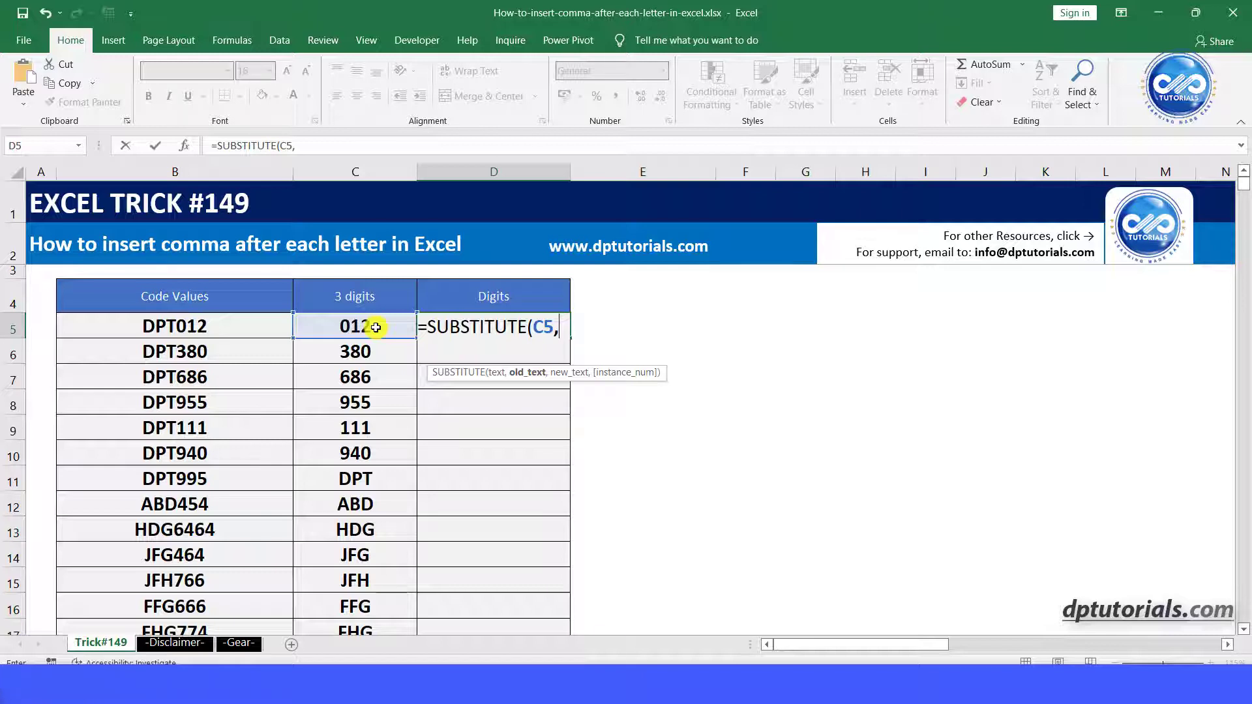
pyautogui.write('"0"')
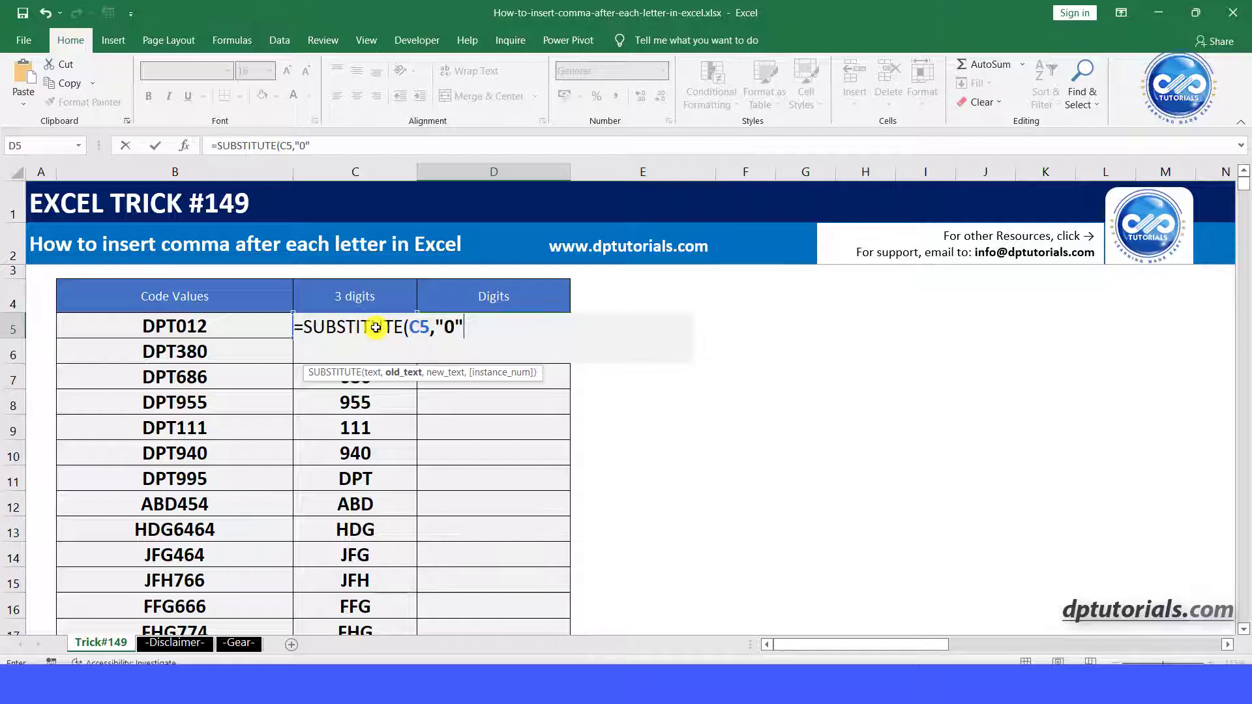
pyautogui.write(',')
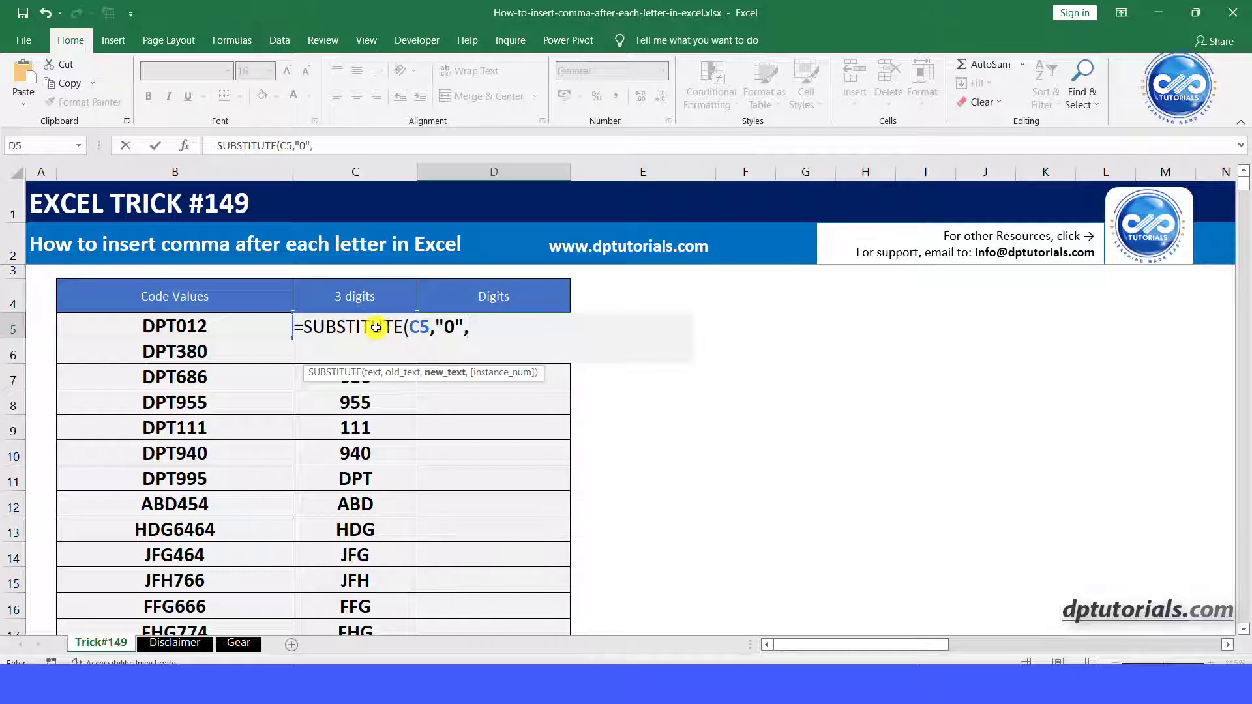
pyautogui.write('"0,"')
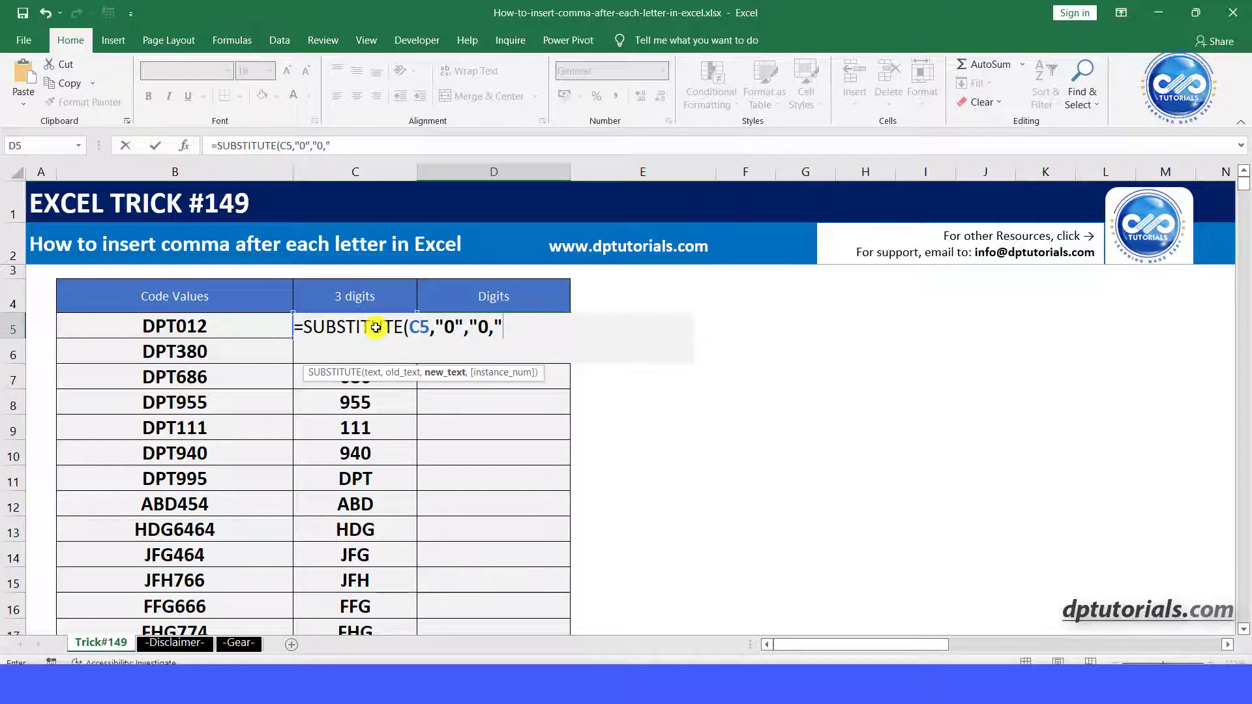
pyautogui.write(')')
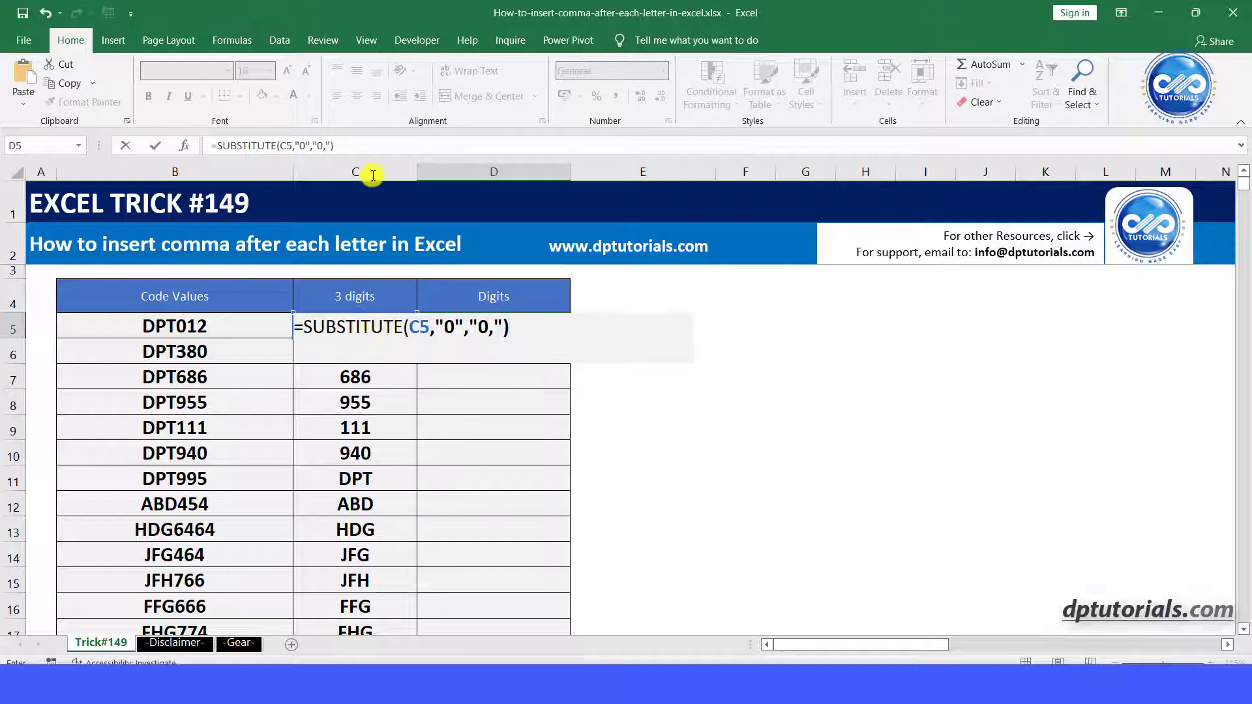
pyautogui.click(370, 145)
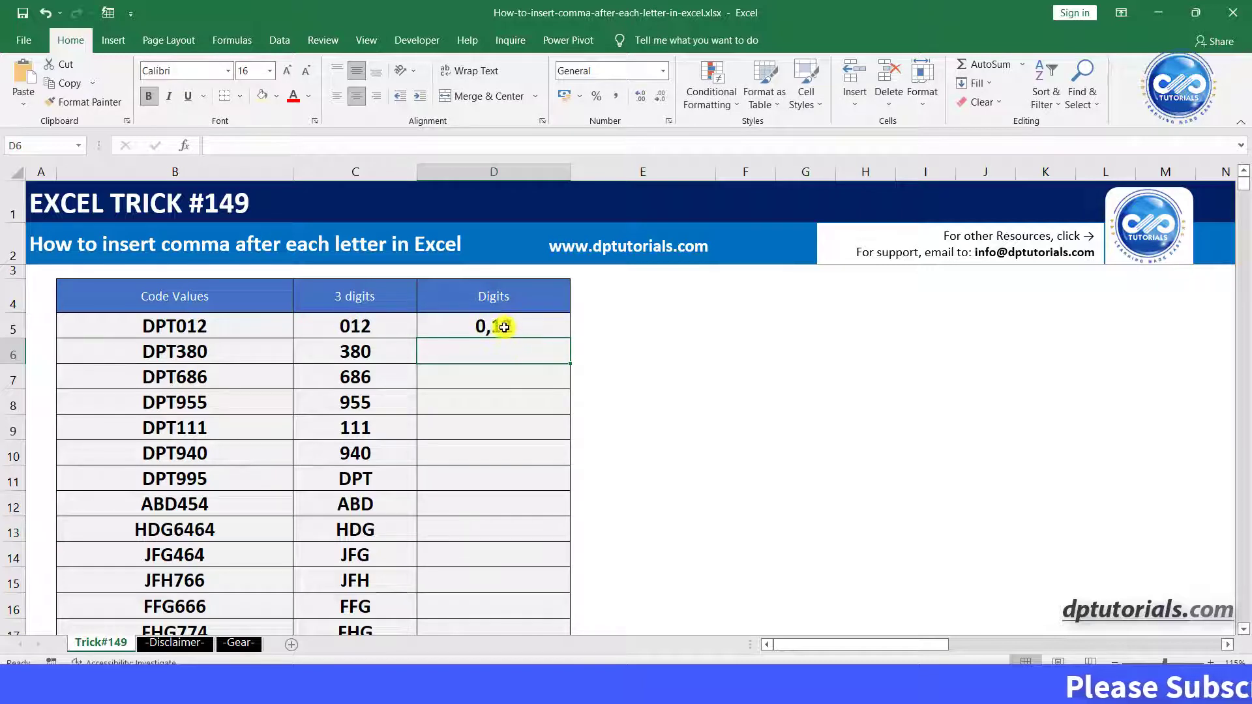
# Reopen the D5 formula for editing to add the next substitution
pyautogui.write('2')
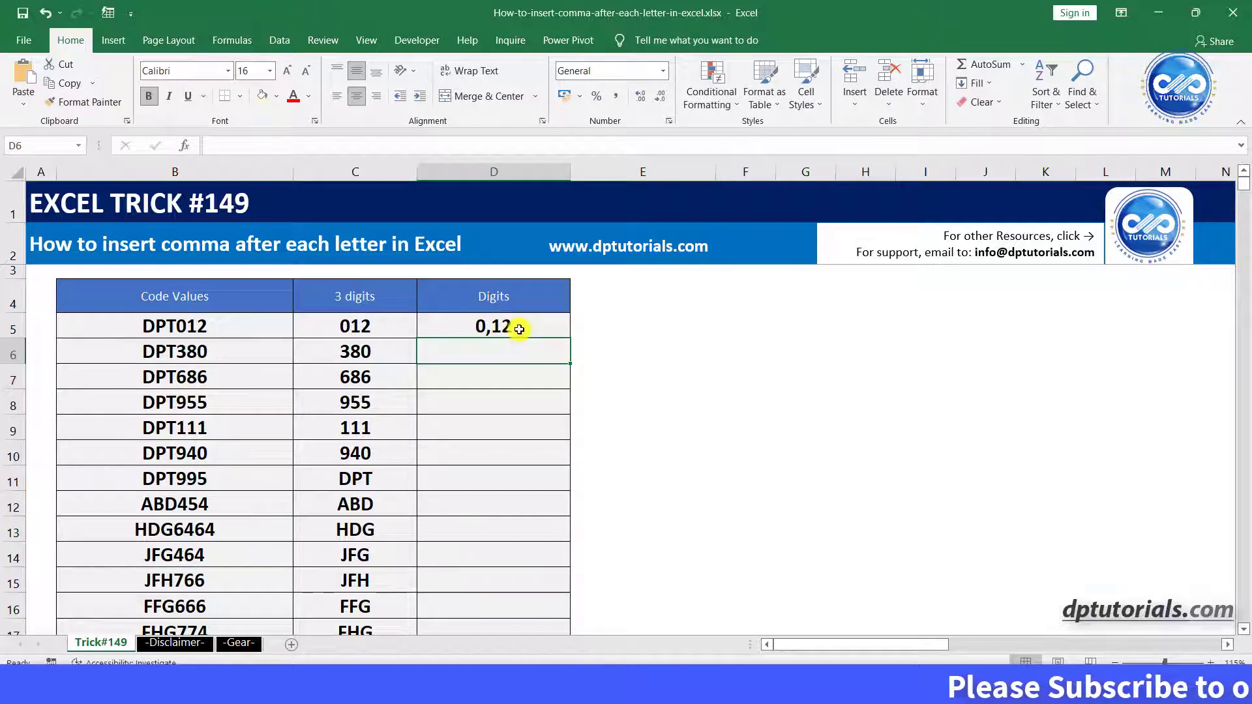
pyautogui.click(492, 325)
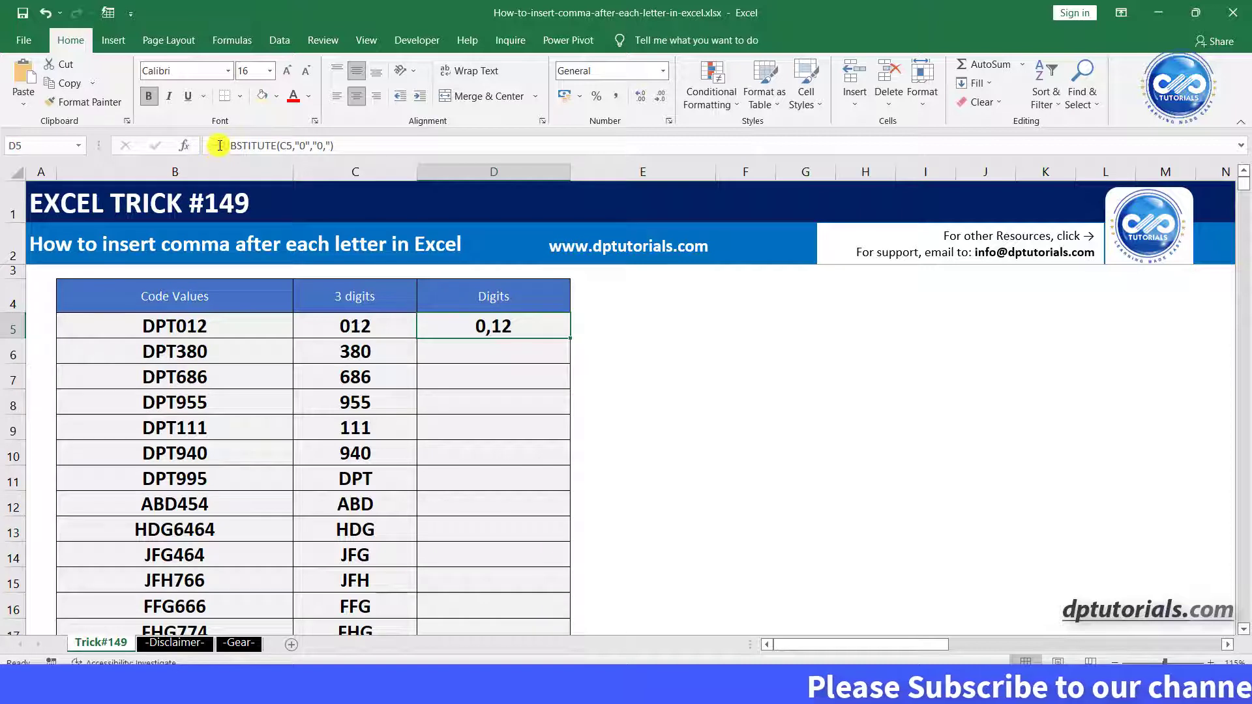
pyautogui.moveTo(220, 145)
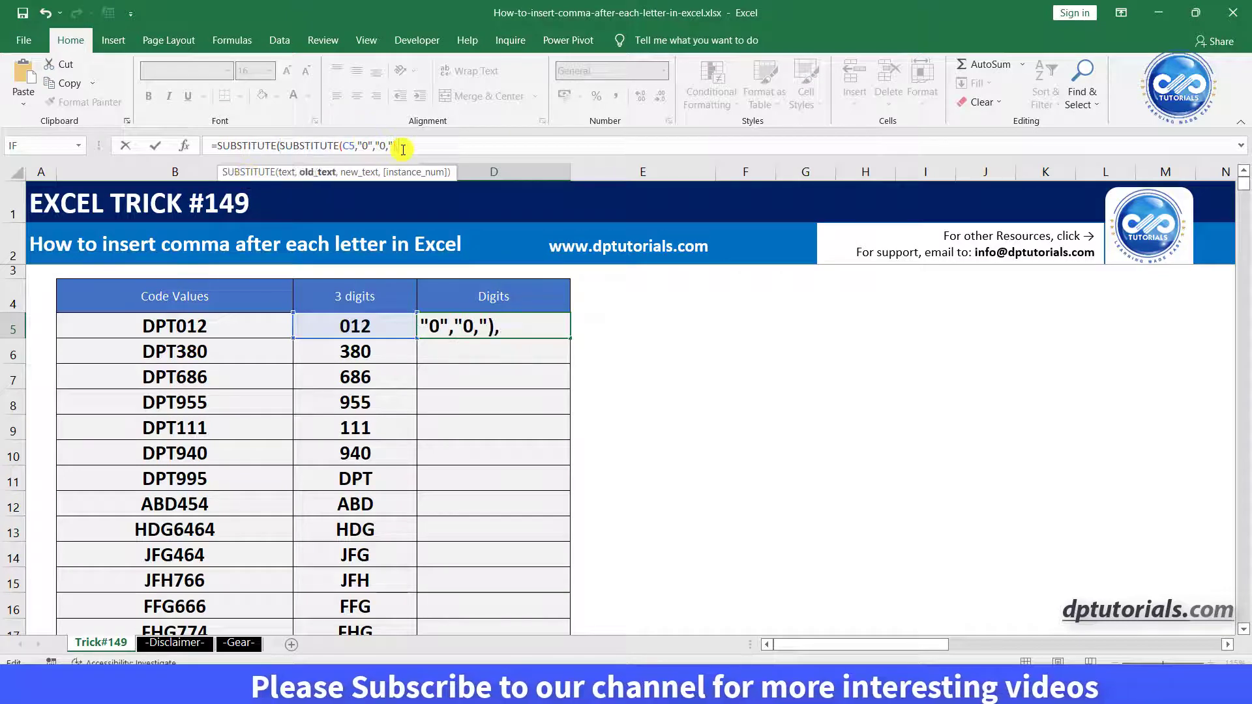
# Wrap the formula in SUBSTITUTE(...,"1","1,") so D5 shows 0,1,2
pyautogui.write('"1","1,')
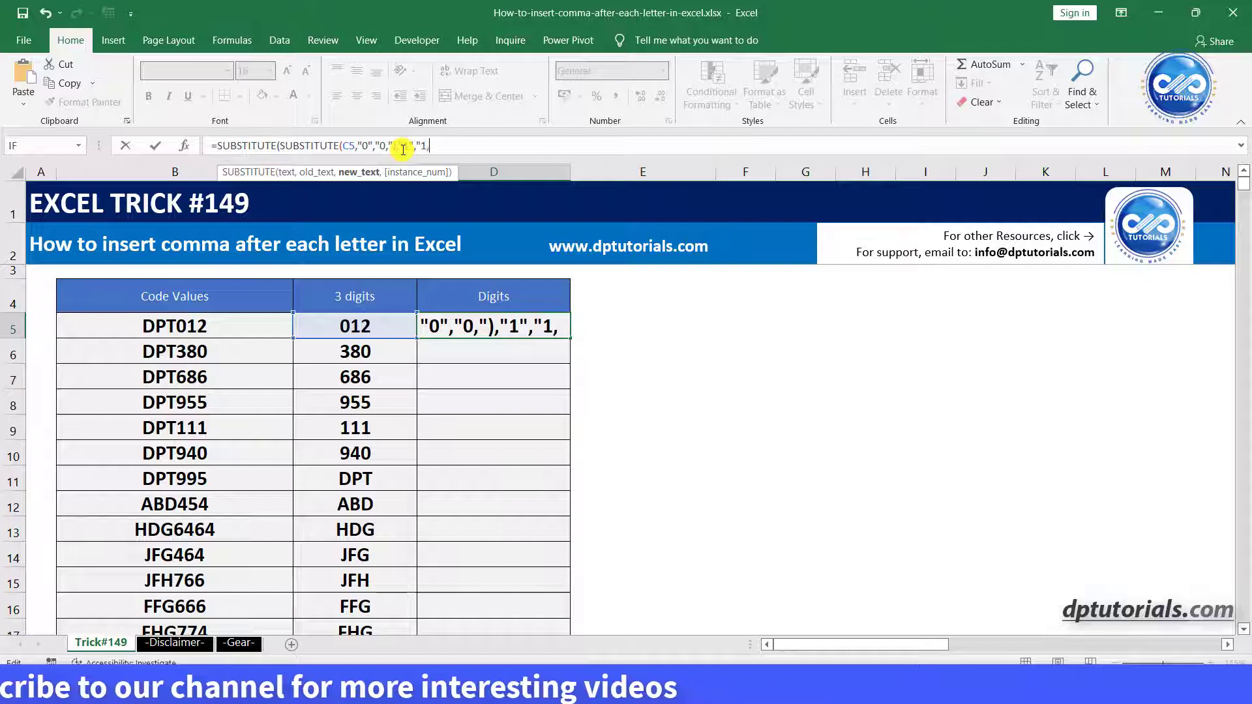
pyautogui.press('Return')
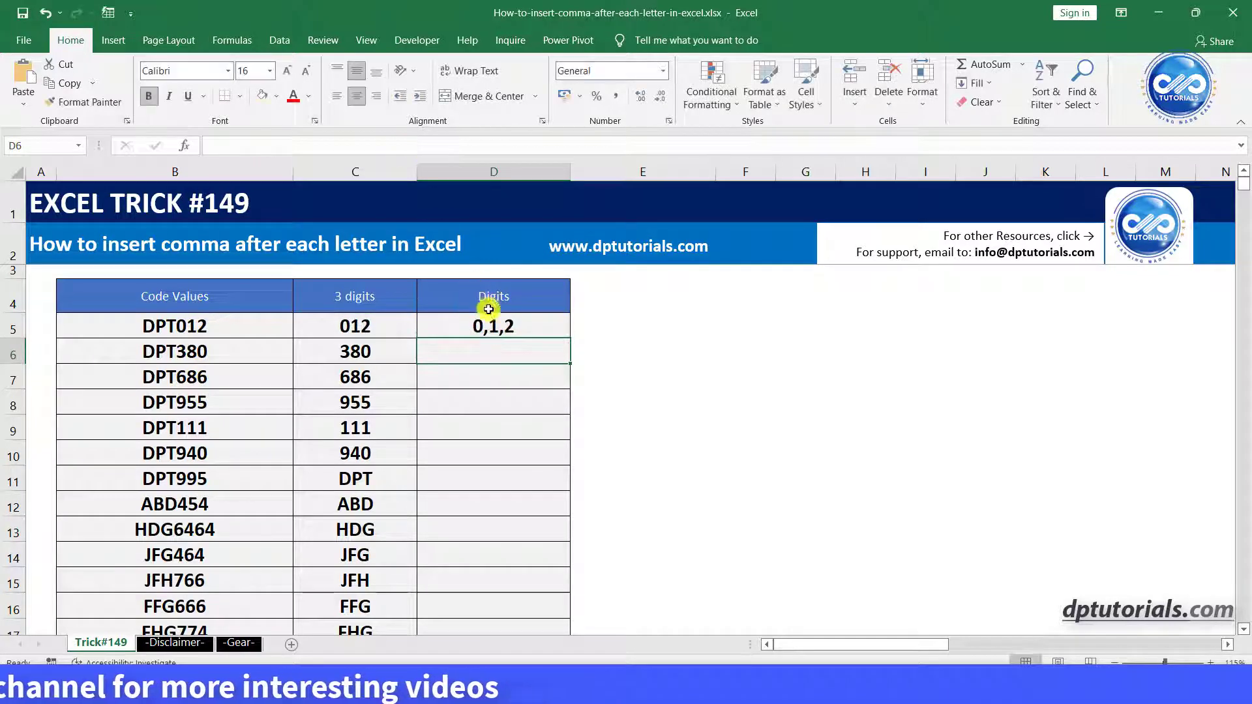
# Reopen D5 and start nesting a further SUBSTITUTE for digit 2
pyautogui.click(492, 326)
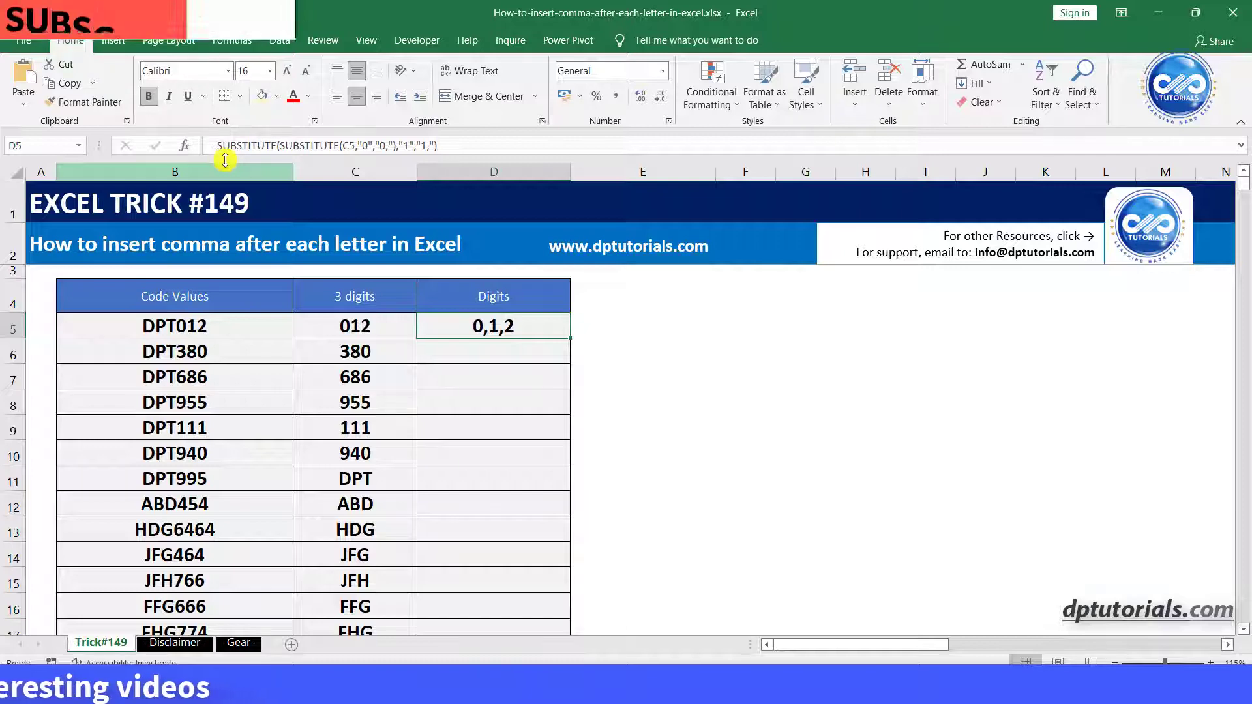
pyautogui.write(',"2","2,"),"3","3,"),"4","4,"),"5","5,"),"6","6,"),"7","7,"),"8","8,")')
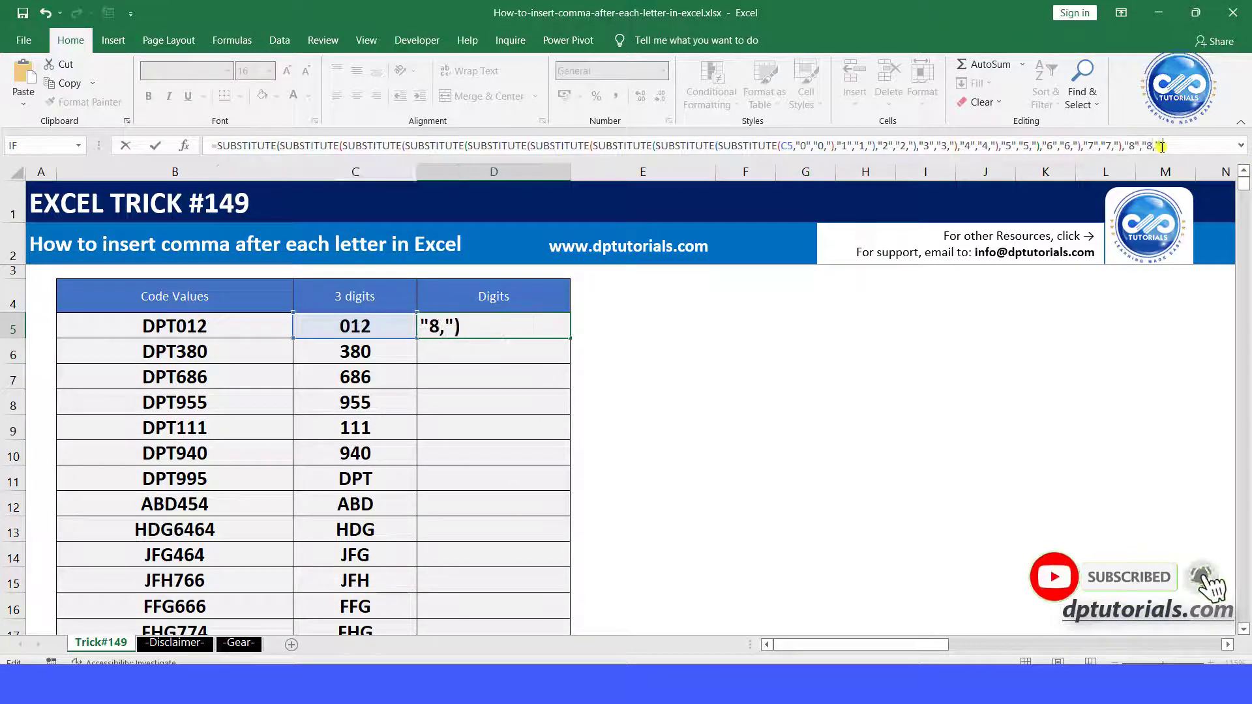
# Finish the nested SUBSTITUTE through digit 9 and commit it in D5
pyautogui.write(',"9","')
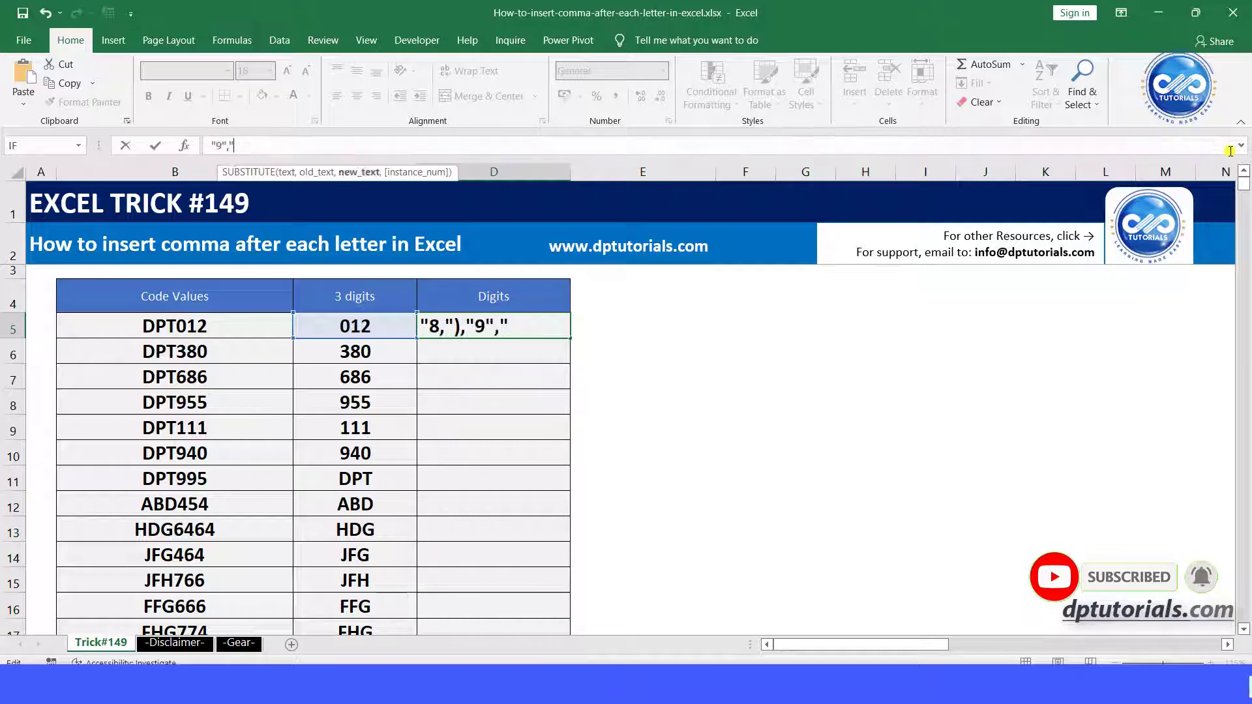
pyautogui.press('Enter')
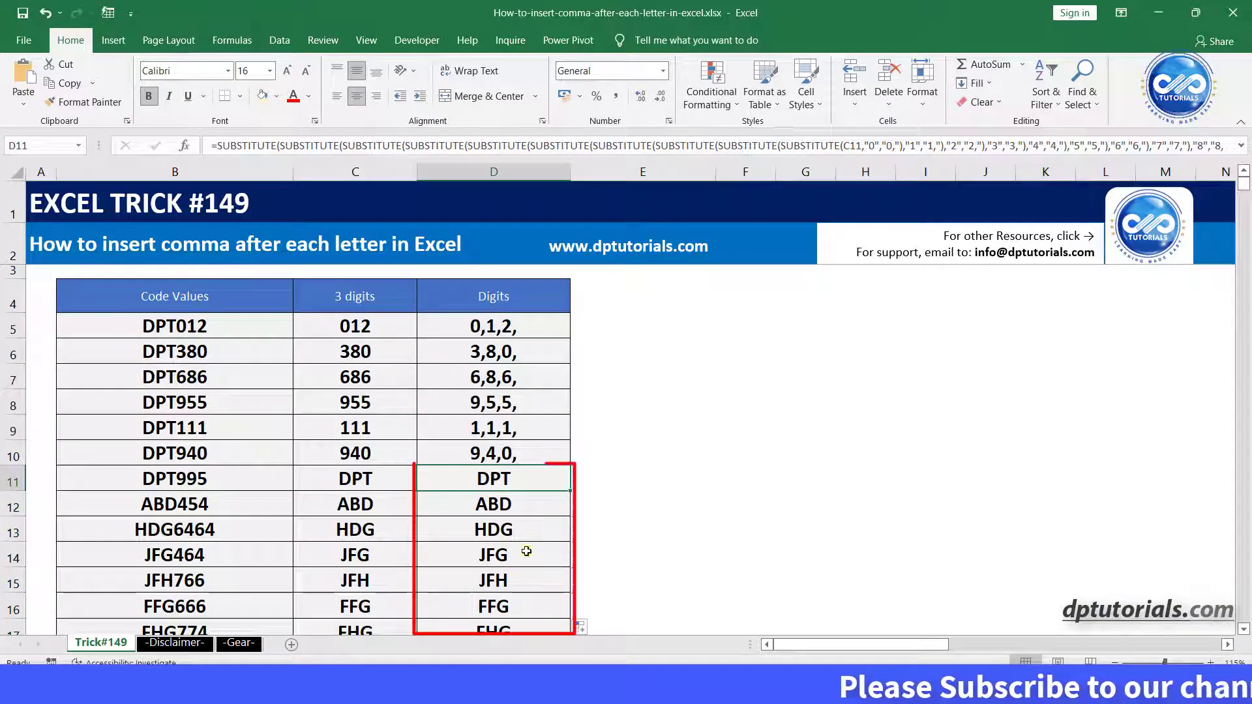
# Check the filled results on letter-code rows such as ABD454 and JFH766
pyautogui.click(494, 504)
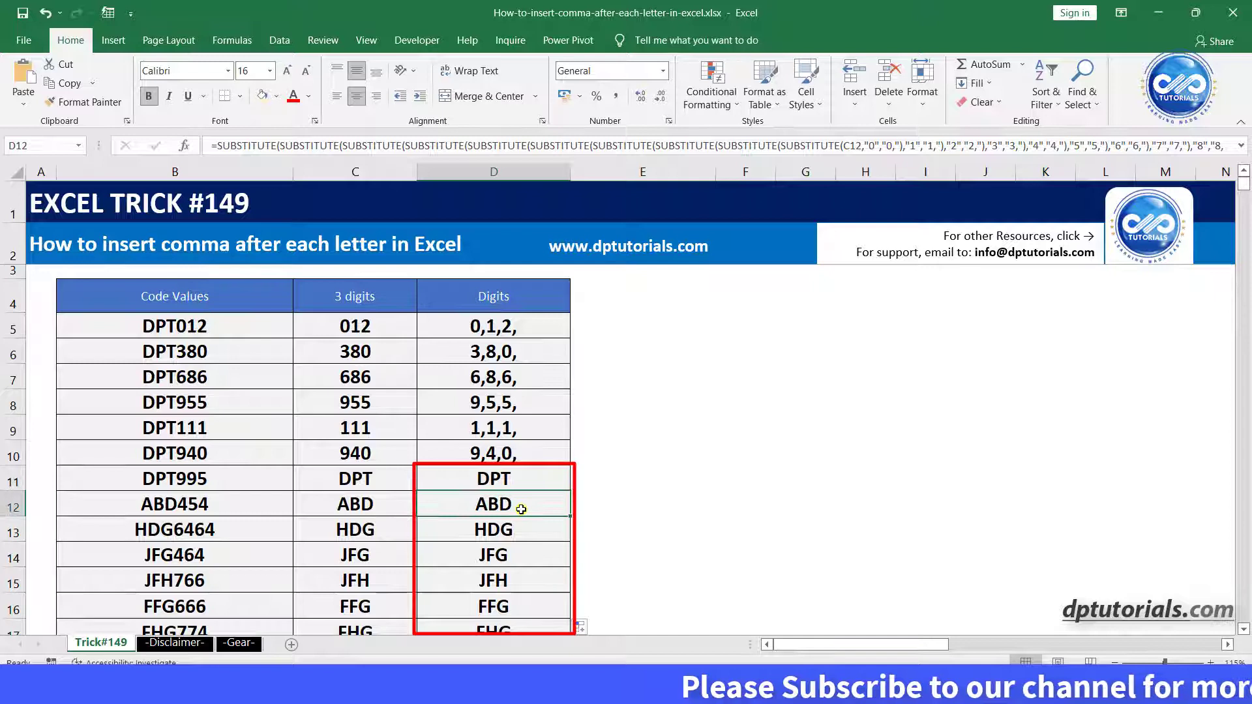
pyautogui.click(493, 554)
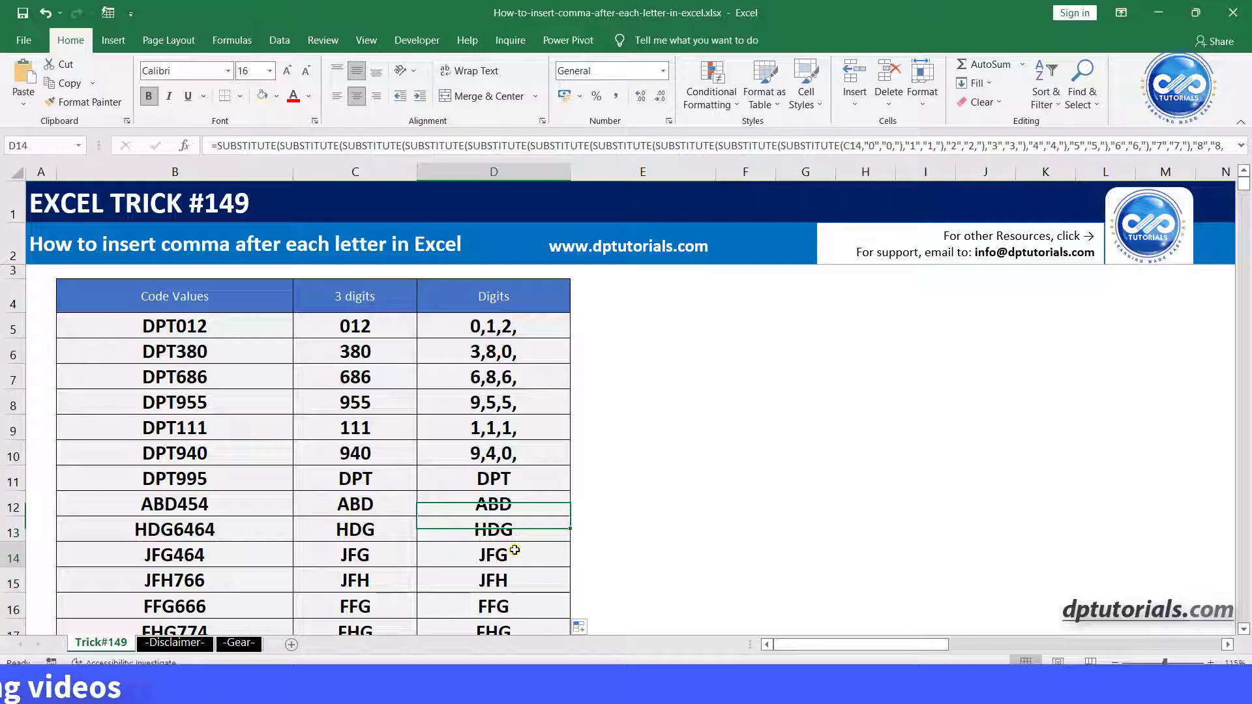
pyautogui.click(493, 581)
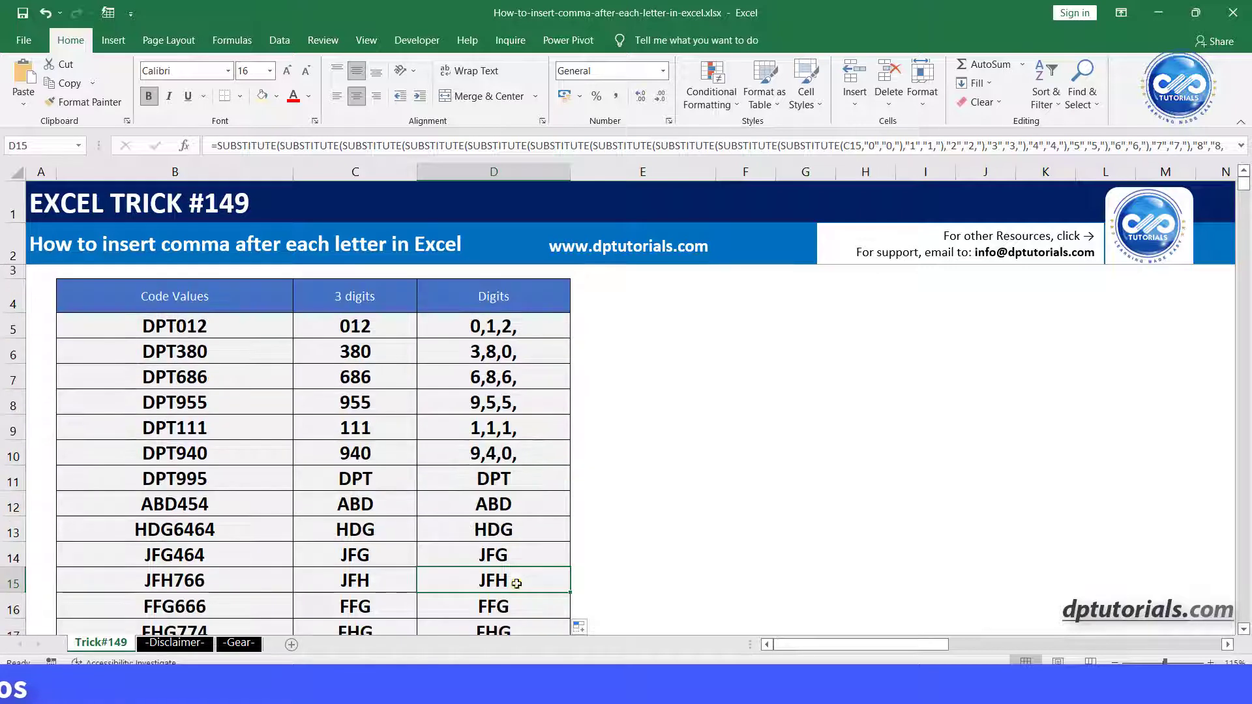
# View the Trick#149 sheet's code in the VBA editor
pyautogui.rightClick(100, 642)
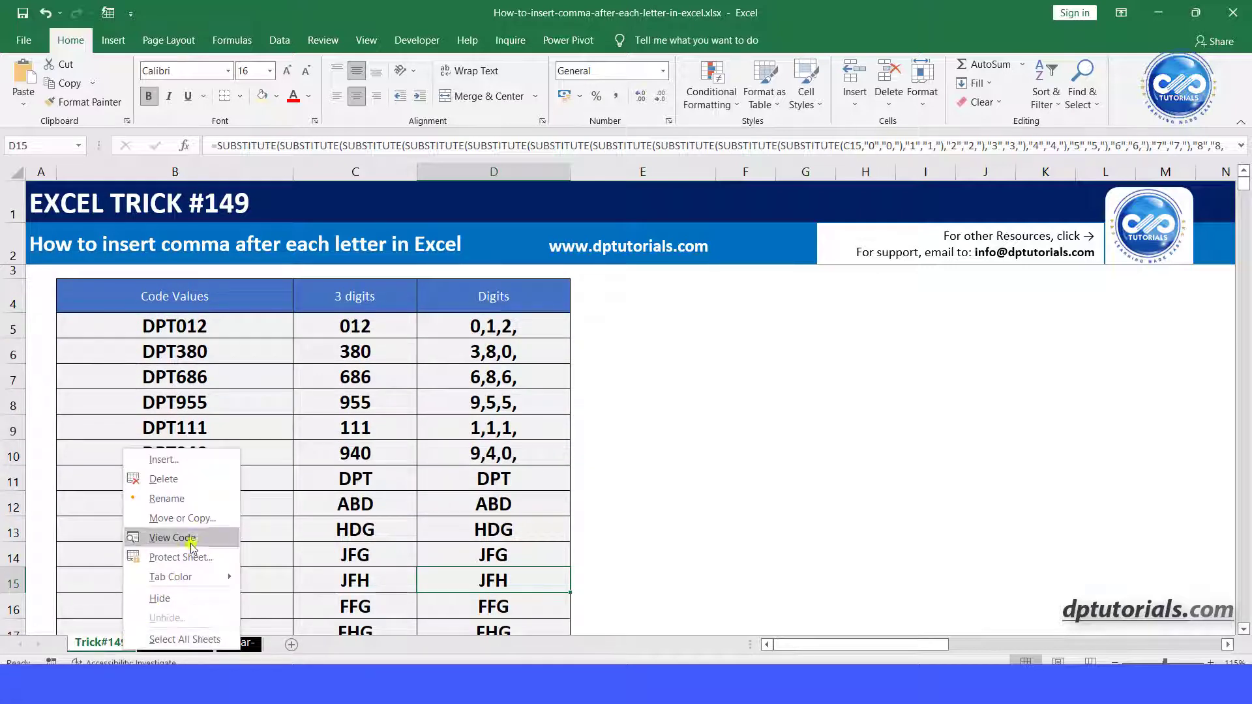
pyautogui.click(172, 536)
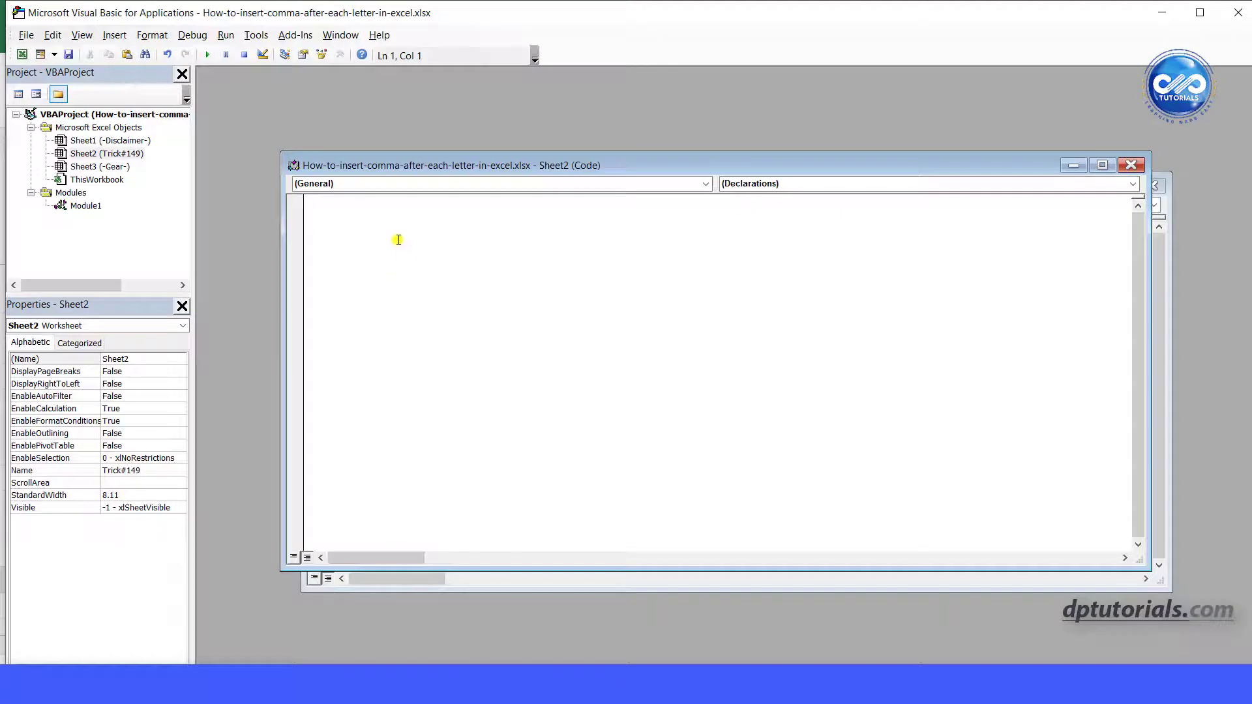
# Write the AddComma Function with Dim i As Integer, then return to the workbook
pyautogui.write('Fu')
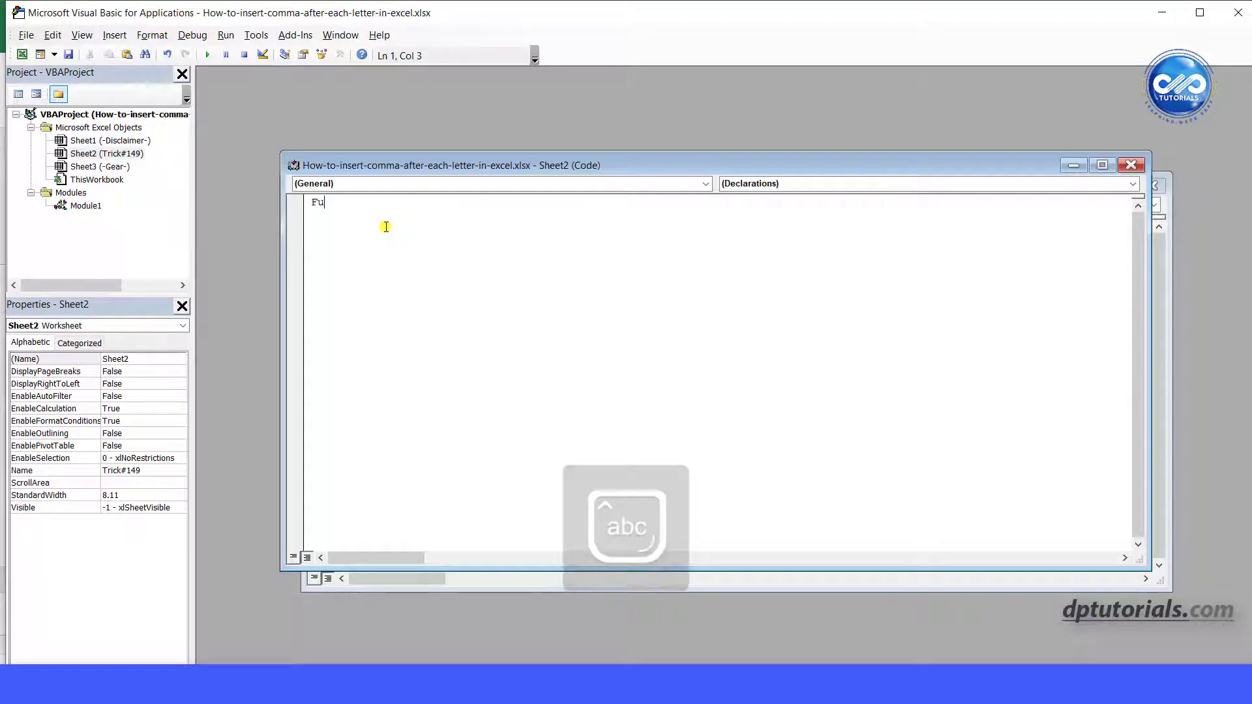
pyautogui.write('nction Addcomma(s As String) As String')
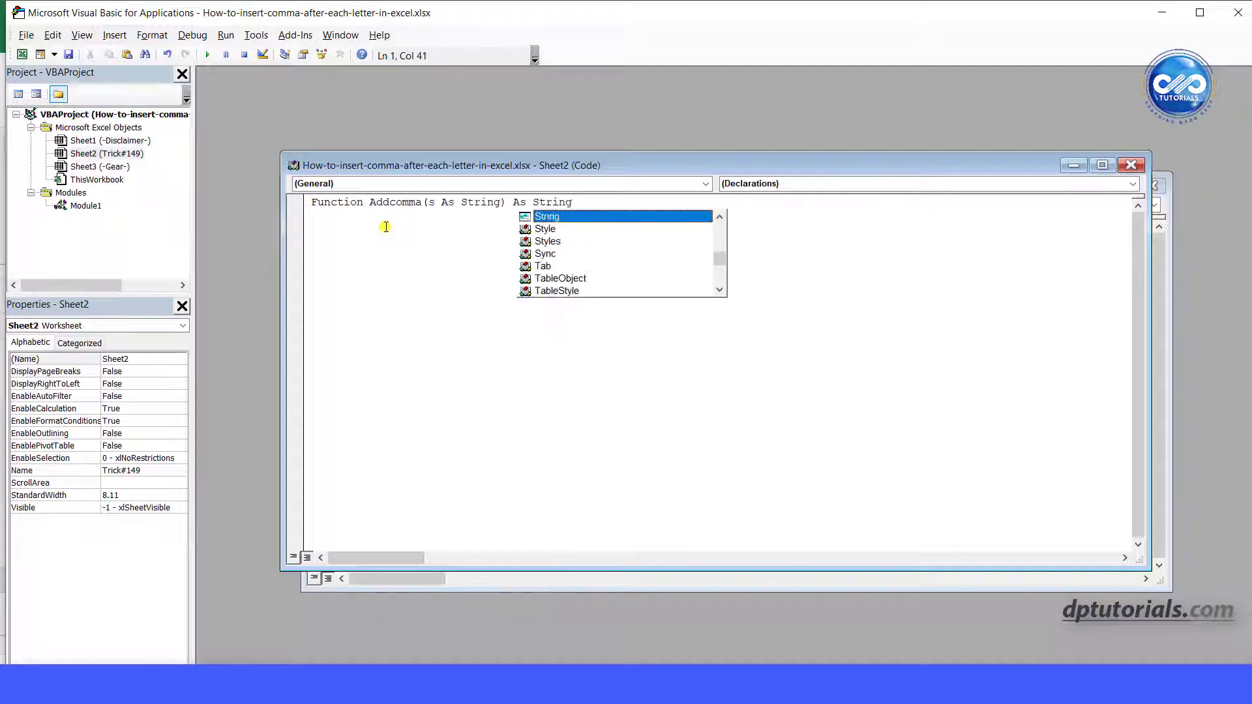
pyautogui.write('Dim i As Integer')
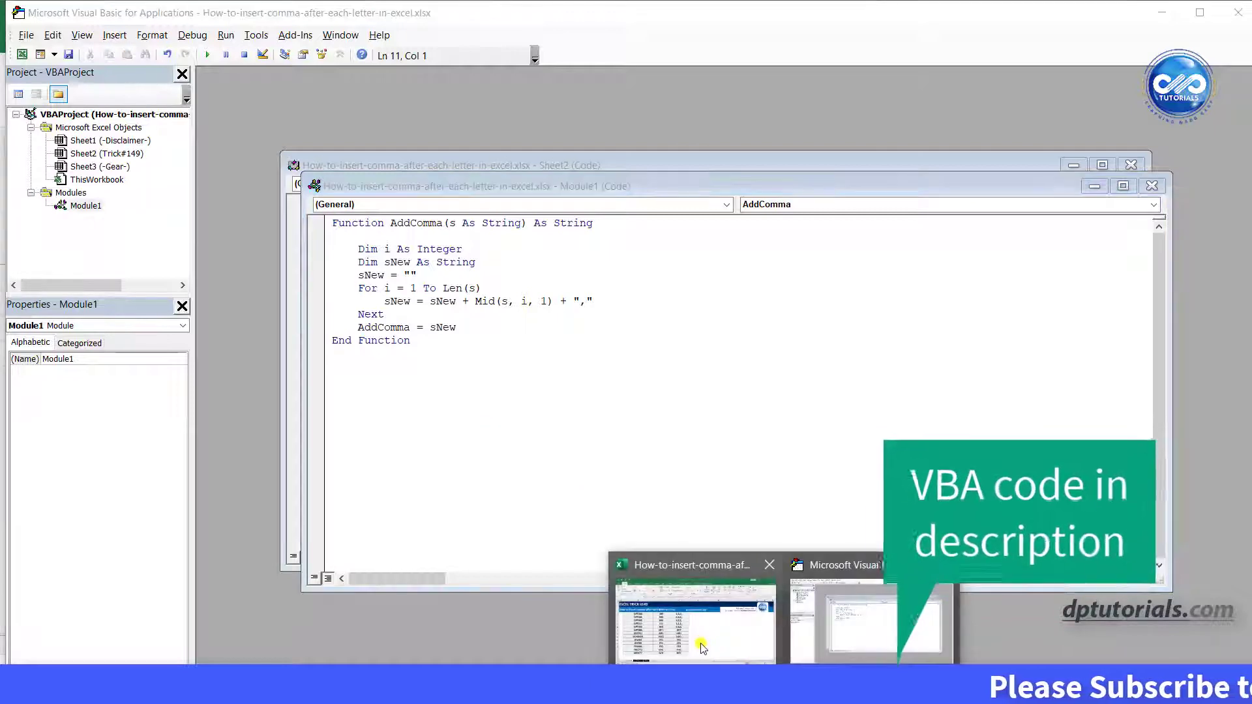
pyautogui.click(693, 622)
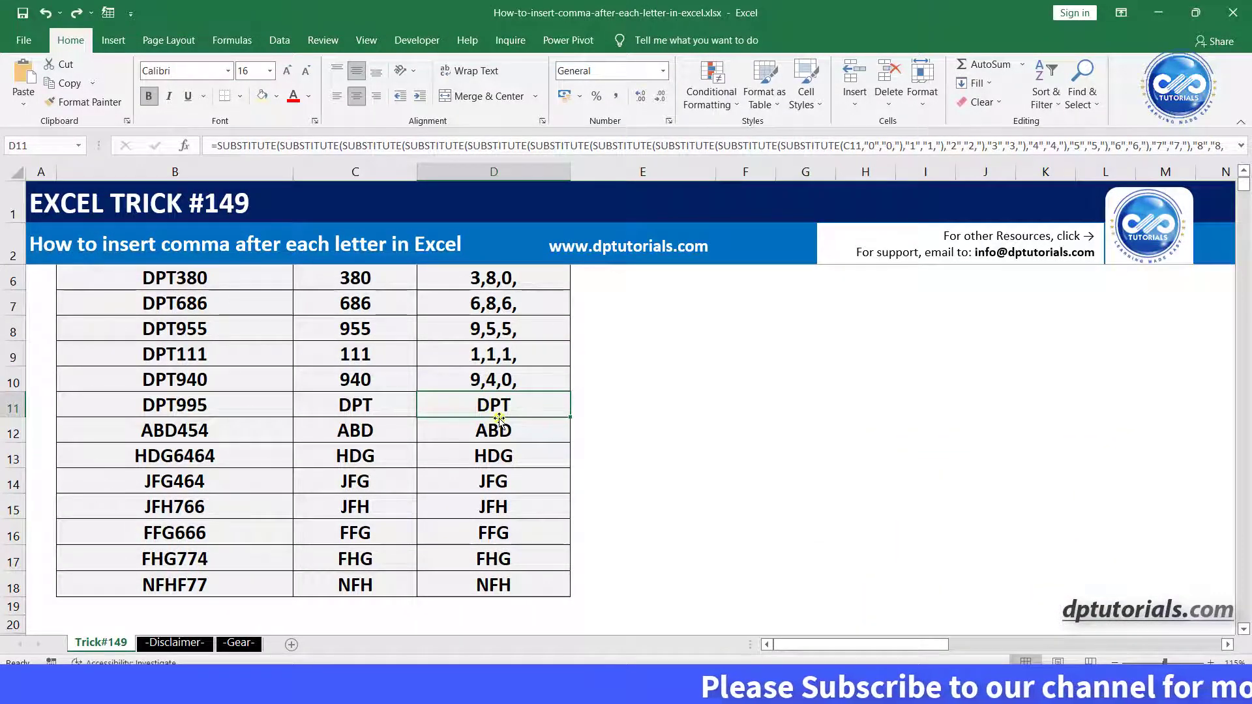
# Enter =AddComma(C11) in D11 so DPT shows as D,P,T,
pyautogui.write('=addco')
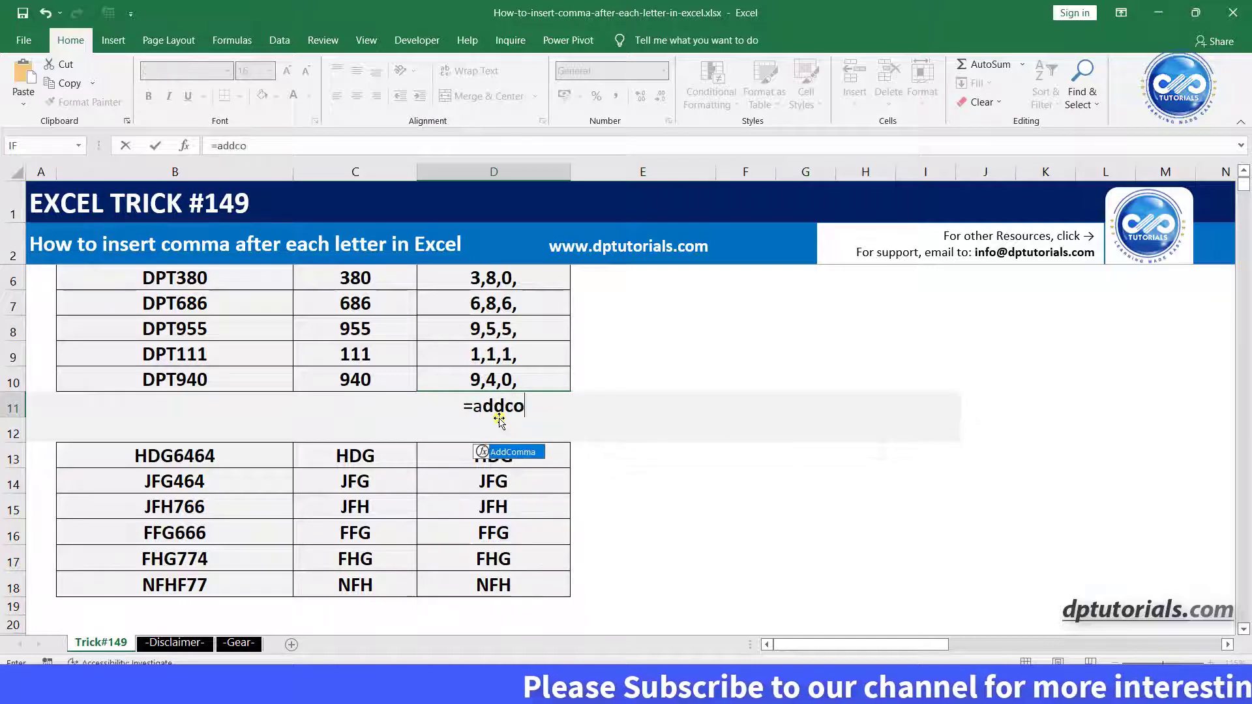
pyautogui.write('mma(c11')
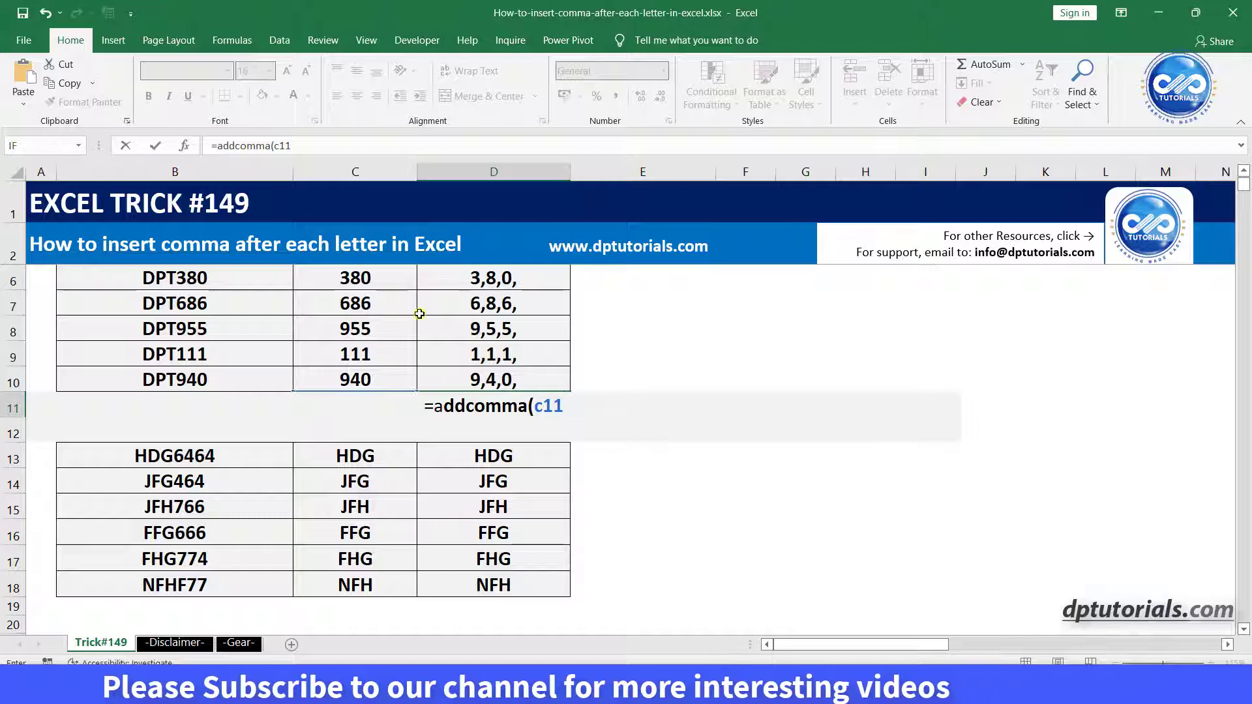
pyautogui.write(')')
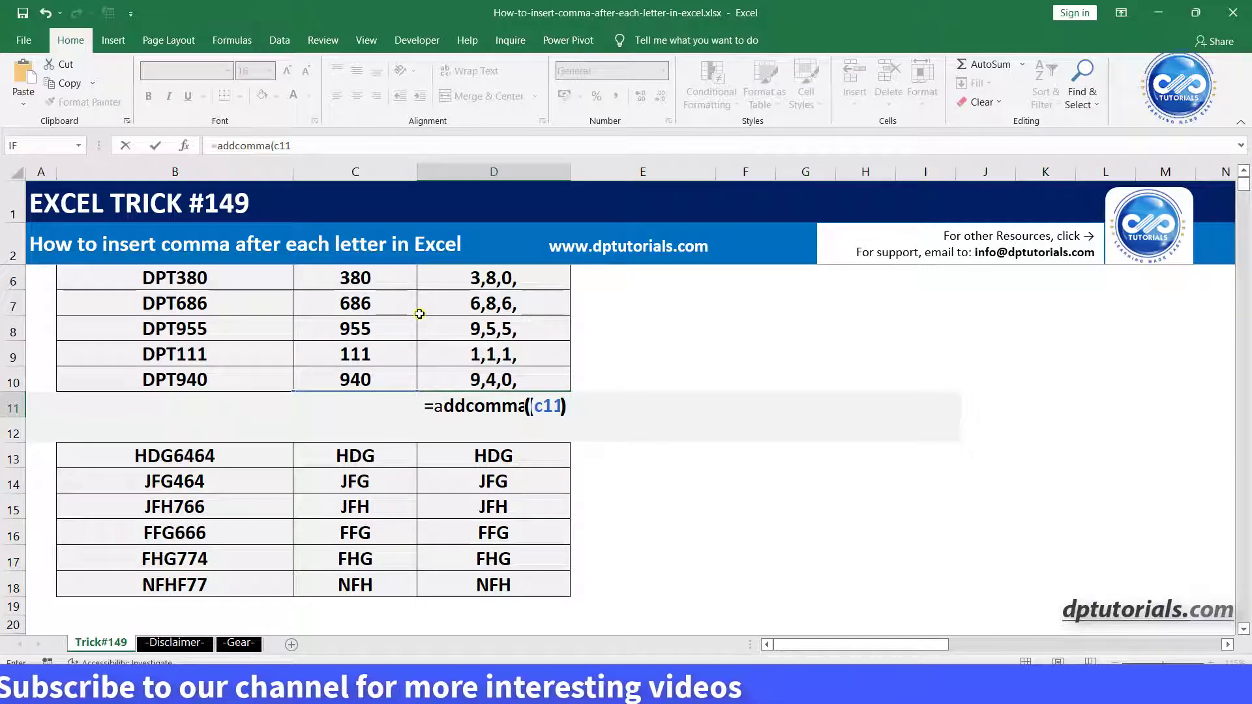
pyautogui.press('Return')
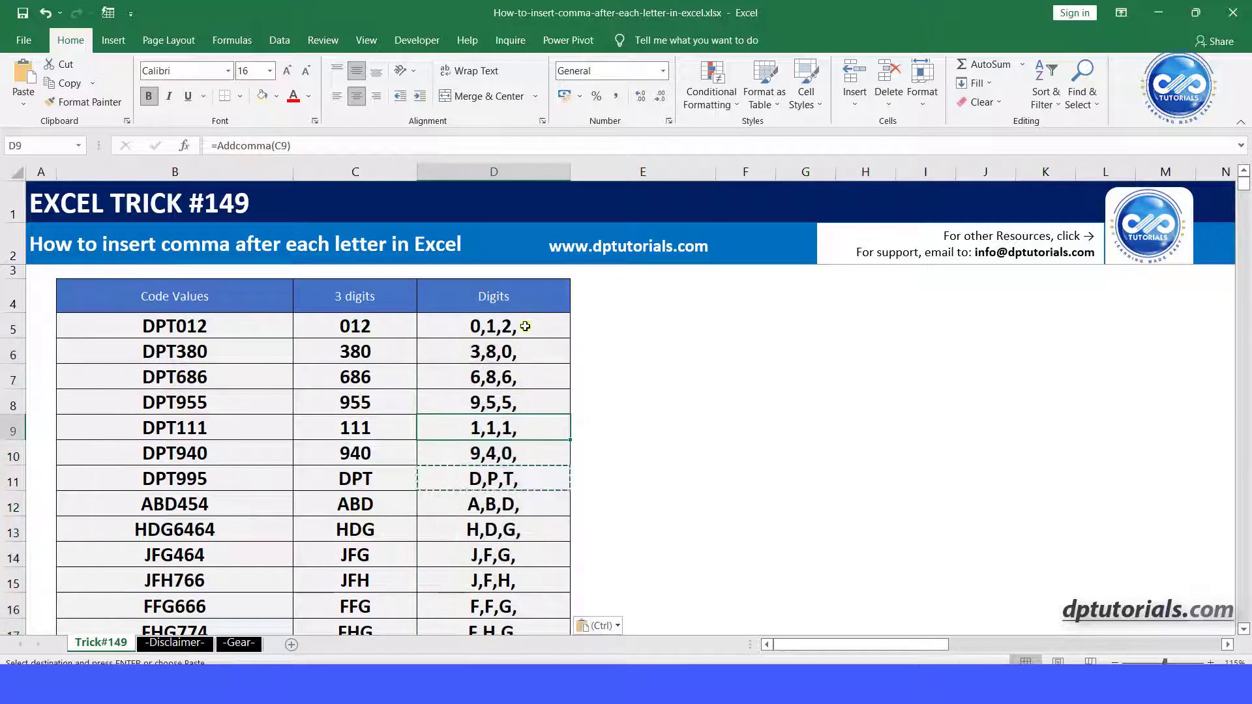
pyautogui.click(493, 503)
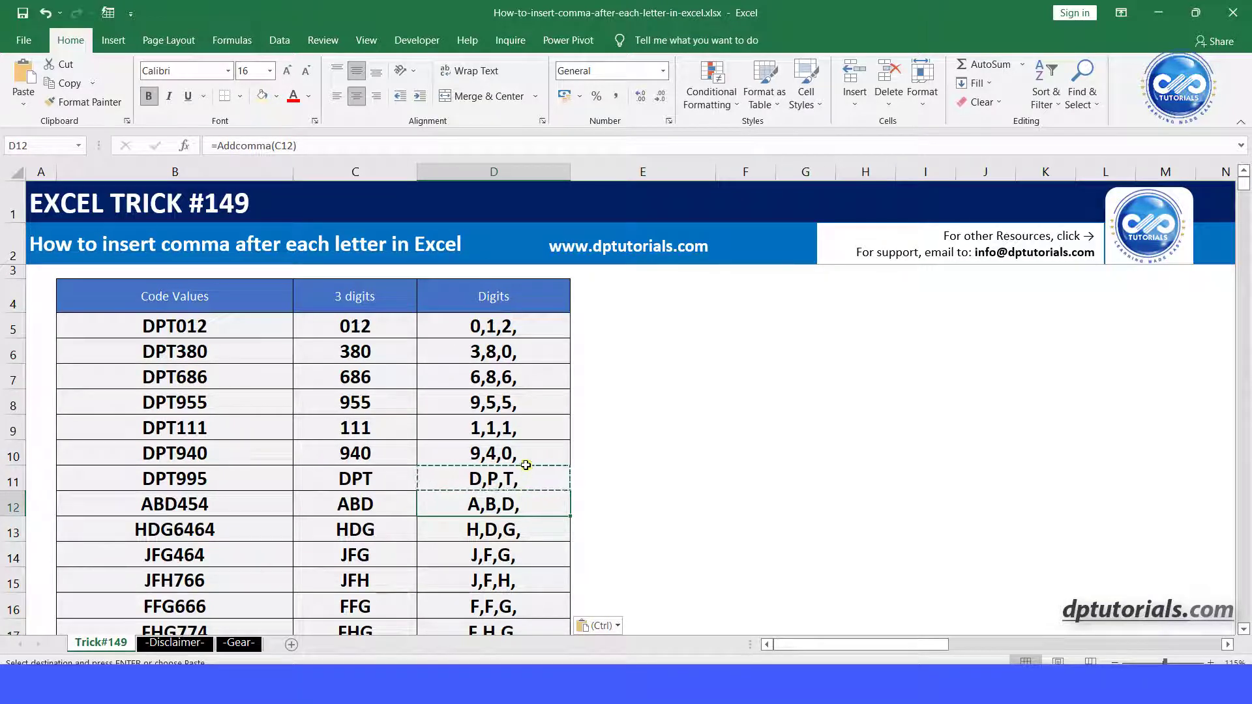
pyautogui.click(493, 376)
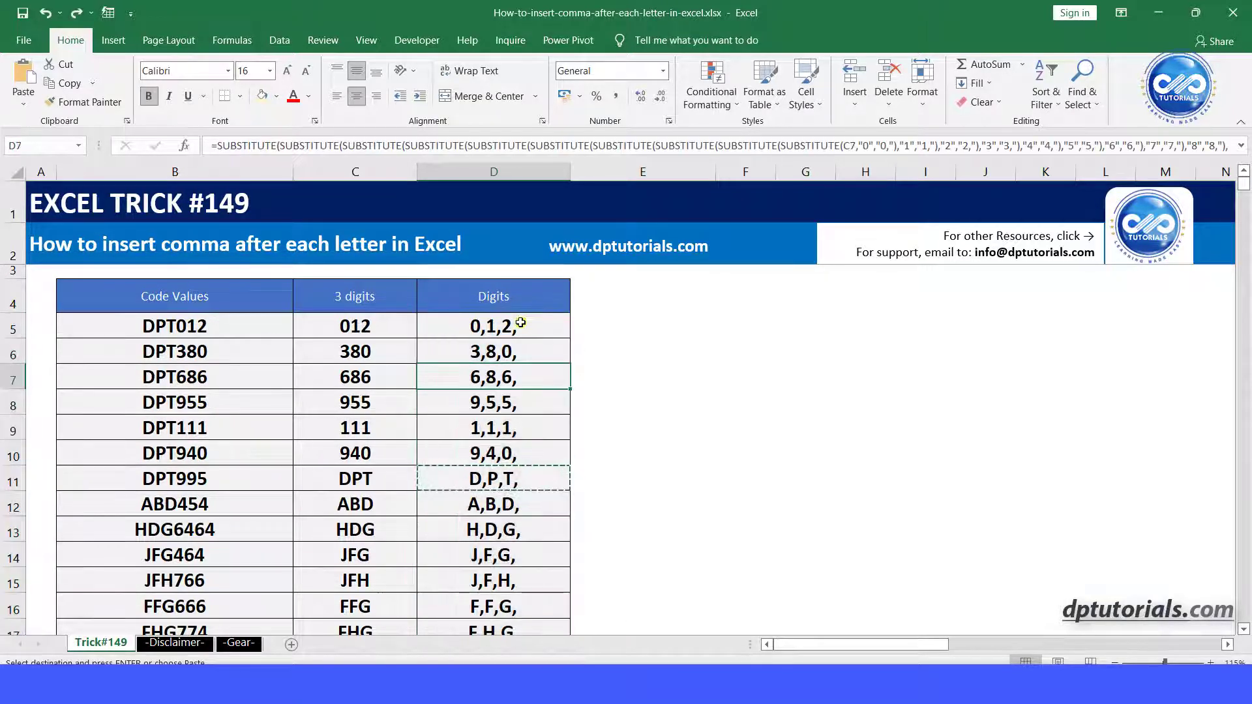
pyautogui.click(493, 478)
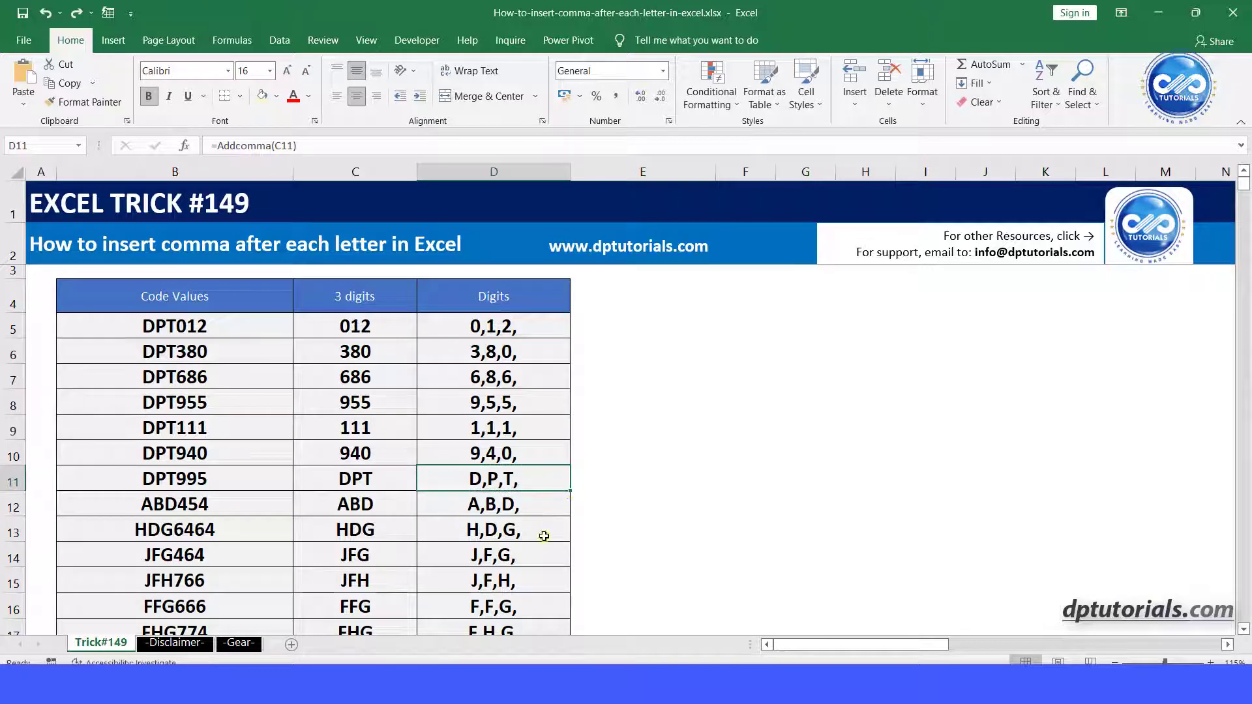